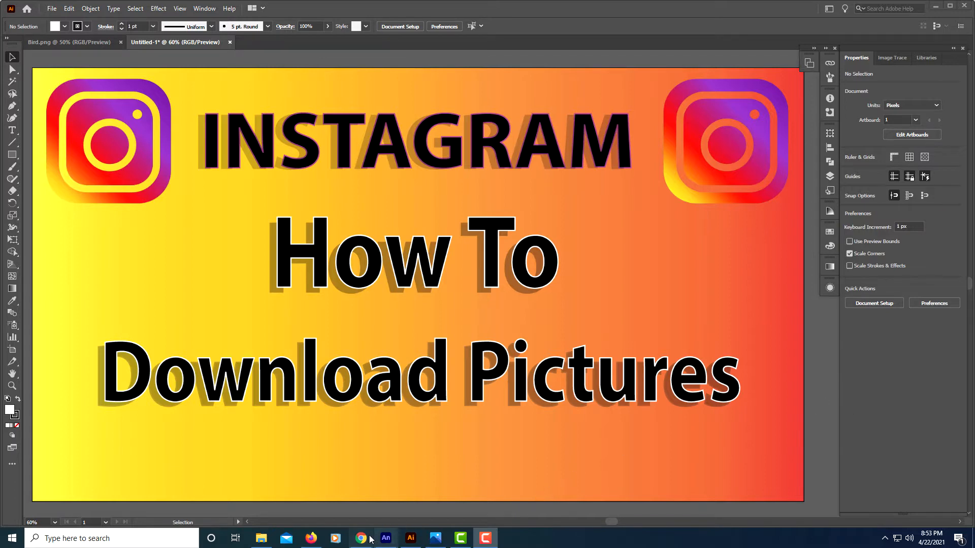
# Step: Bring the Chrome window with the Instagram profile grid to the front
pyautogui.click(360, 538)
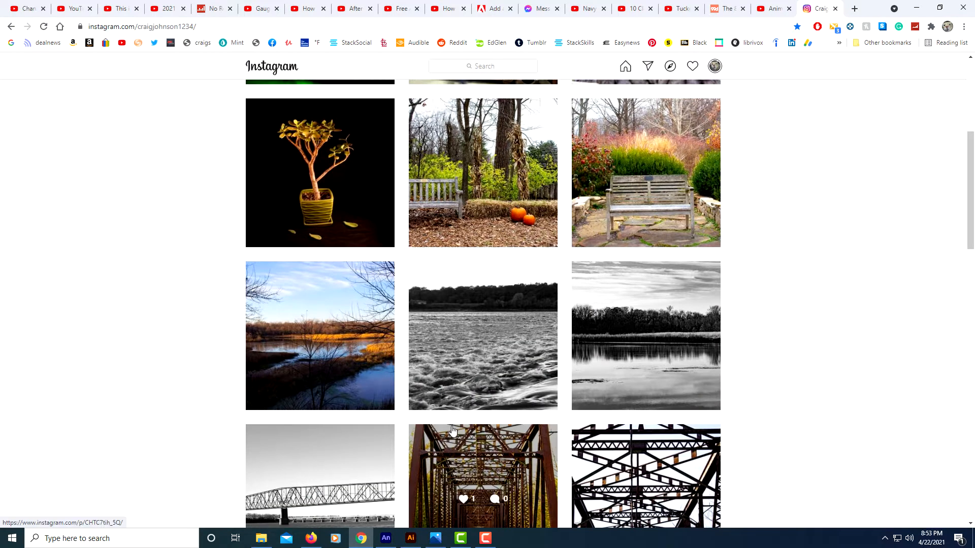
pyautogui.moveTo(201, 381)
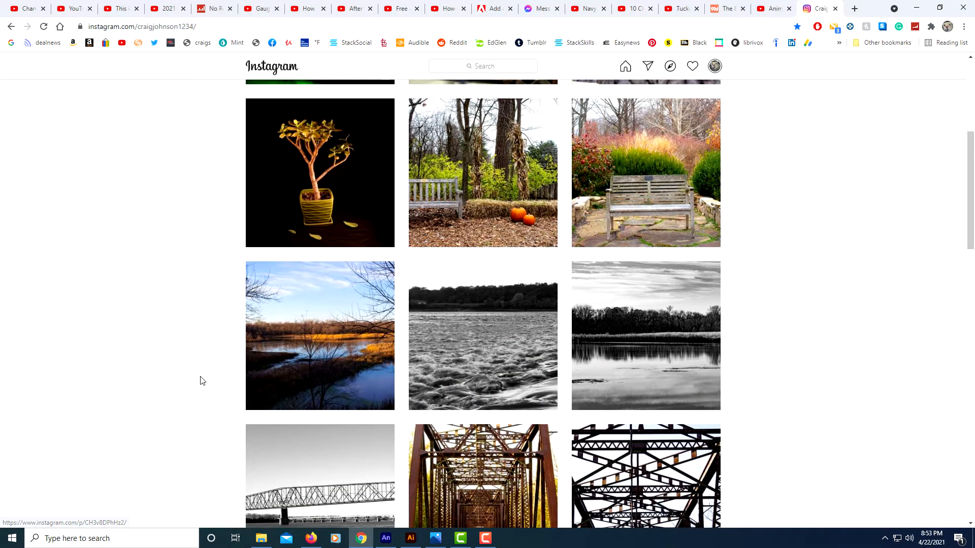
pyautogui.moveTo(178, 268)
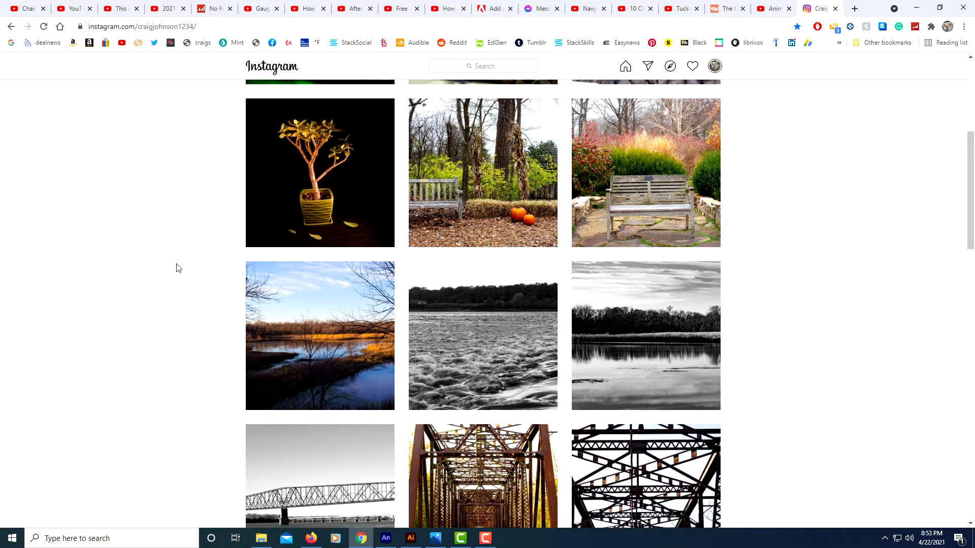
pyautogui.moveTo(276, 79)
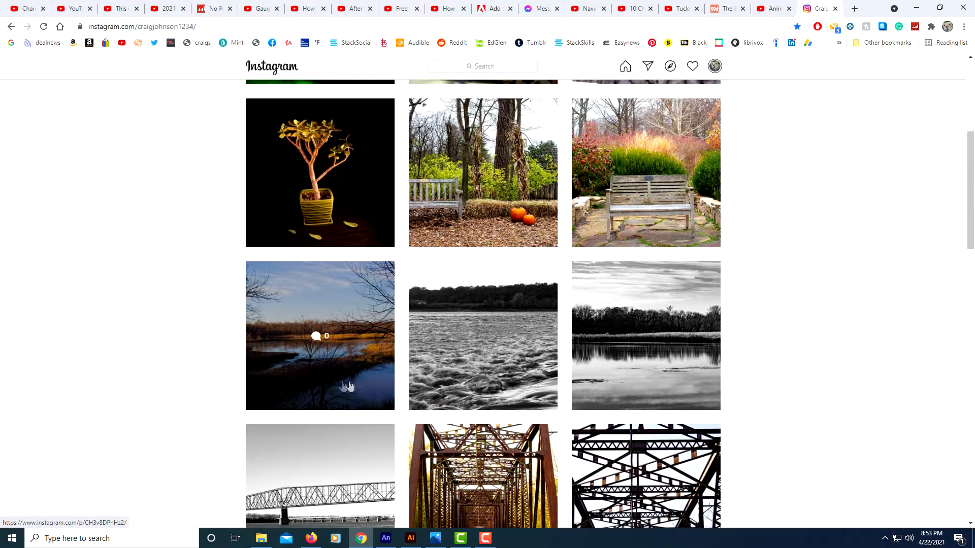
pyautogui.moveTo(468, 220)
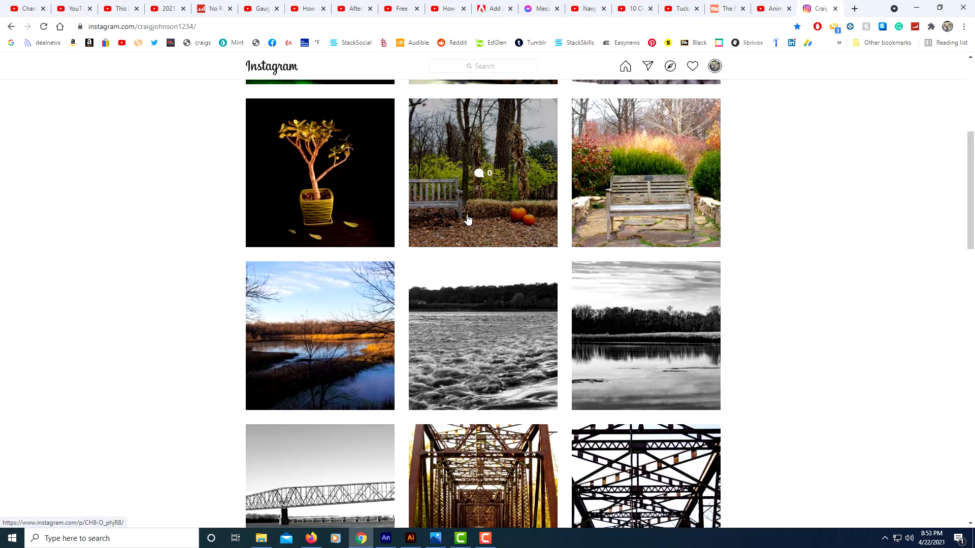
# Step: Open the bench-and-pumpkins post, attempt a Ctrl+S page save, and cancel the Save As dialog
pyautogui.click(482, 173)
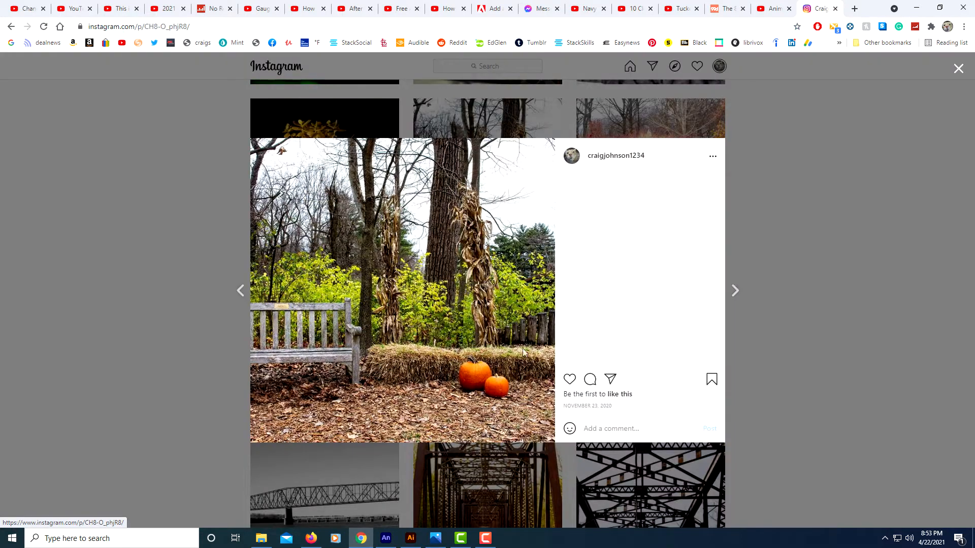
pyautogui.moveTo(401, 313)
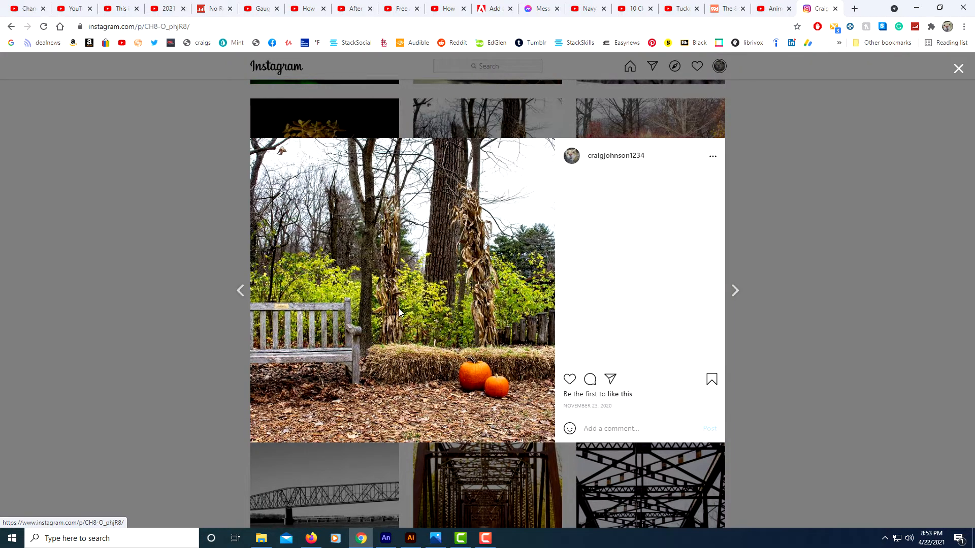
pyautogui.rightClick(401, 314)
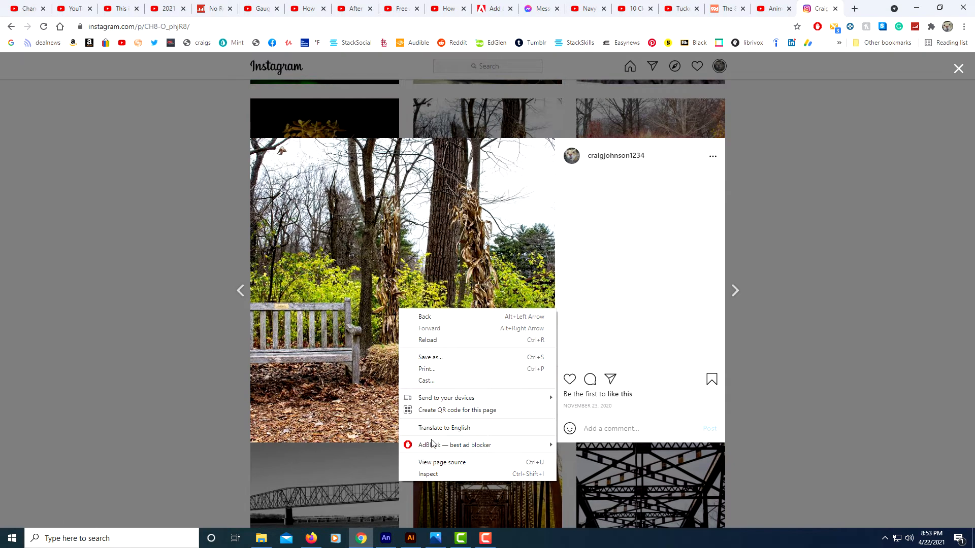
pyautogui.moveTo(440, 356)
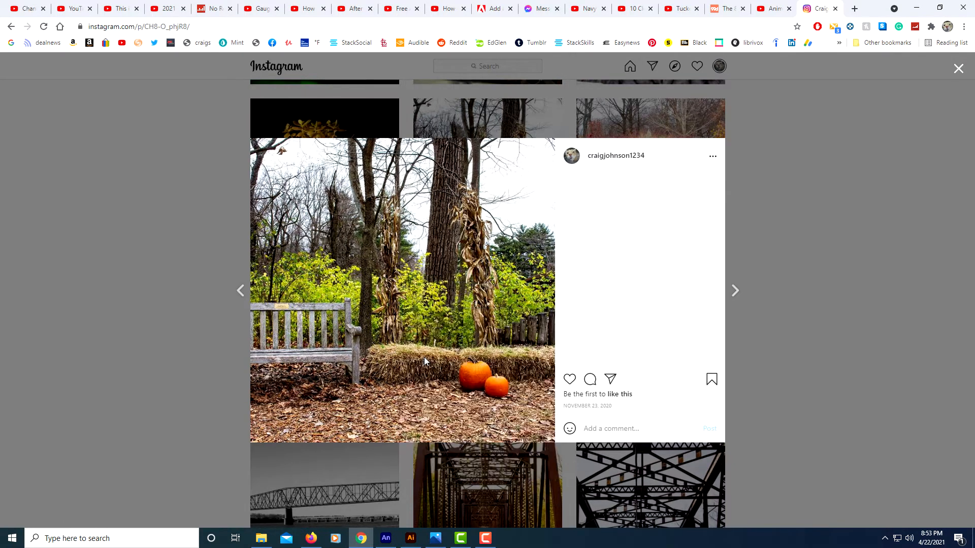
pyautogui.press('ctrl+s')
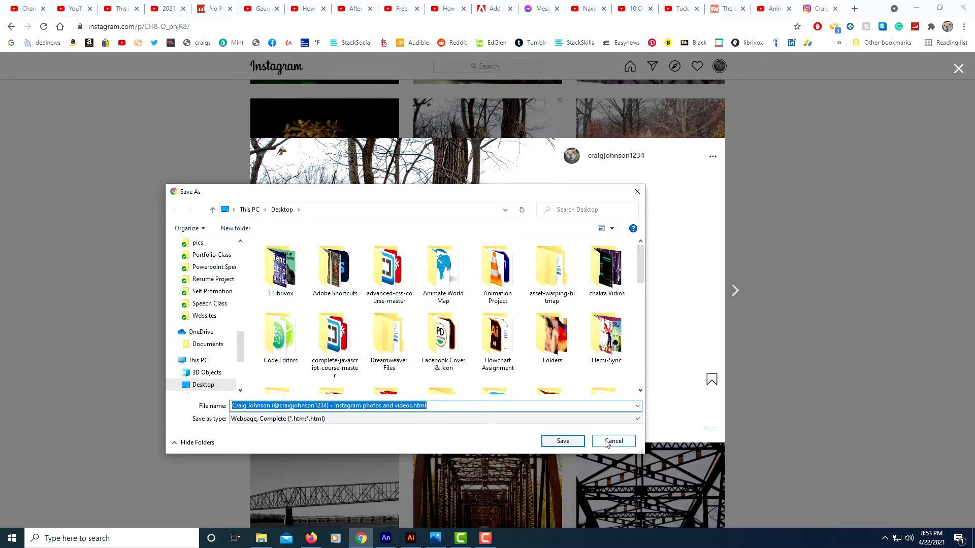
pyautogui.click(613, 441)
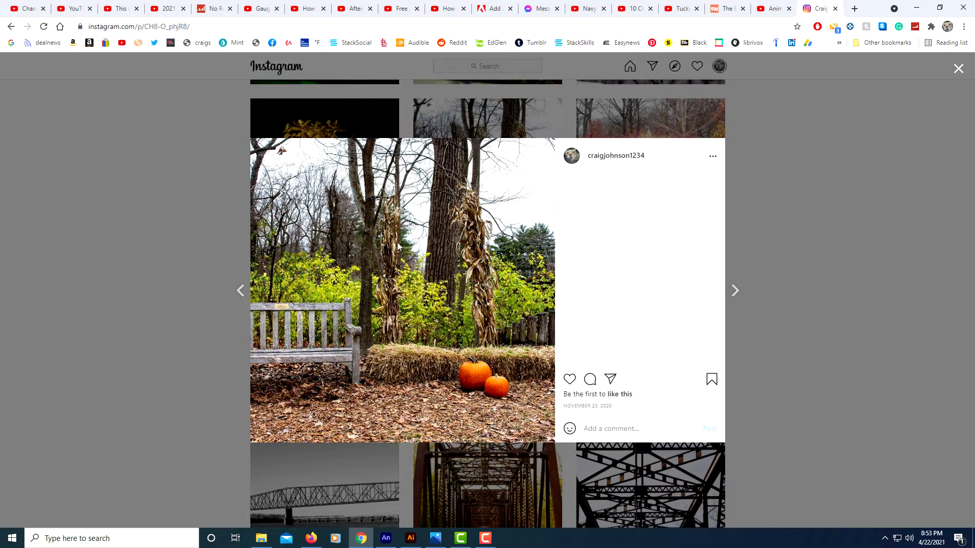
pyautogui.moveTo(388, 257)
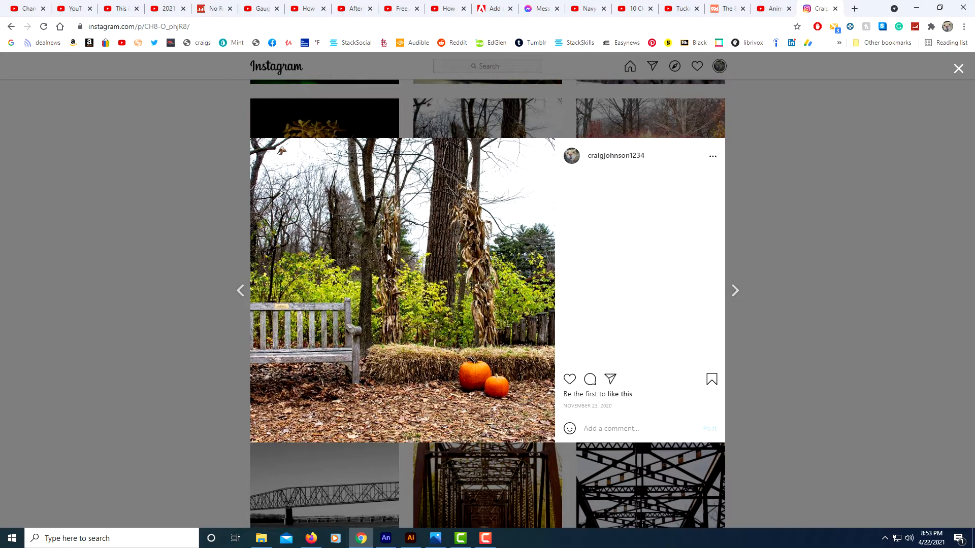
# Step: Inspect the post photo so DevTools highlights its img element in the Elements tree
pyautogui.rightClick(387, 258)
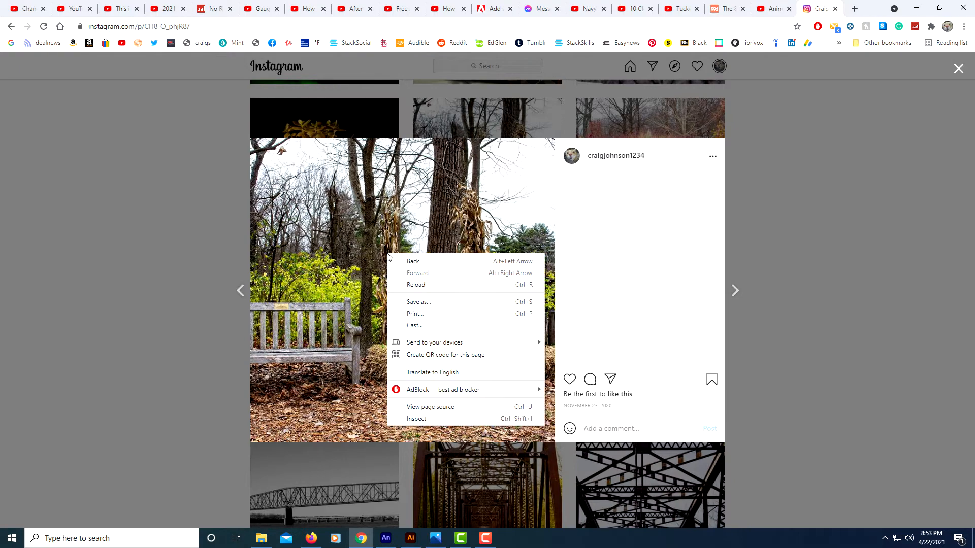
pyautogui.moveTo(416, 418)
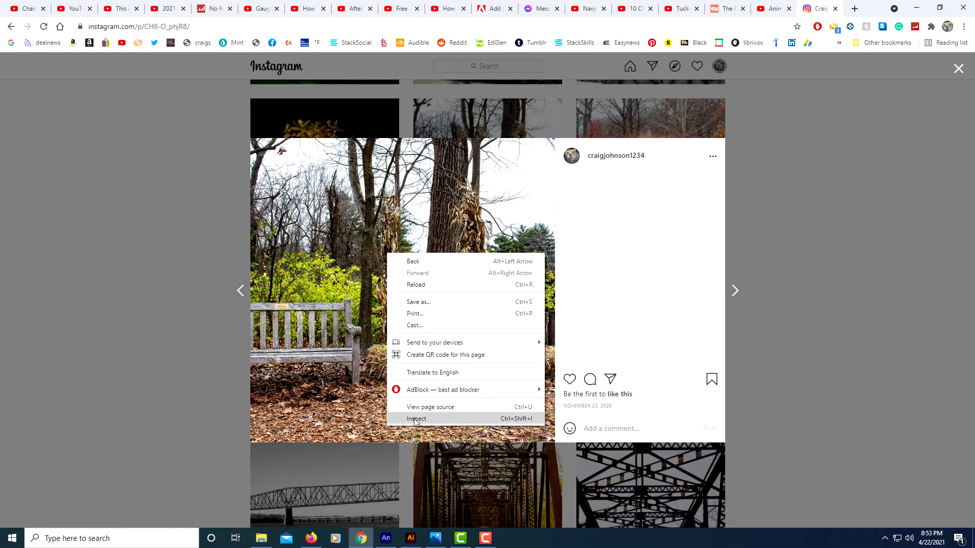
pyautogui.click(415, 419)
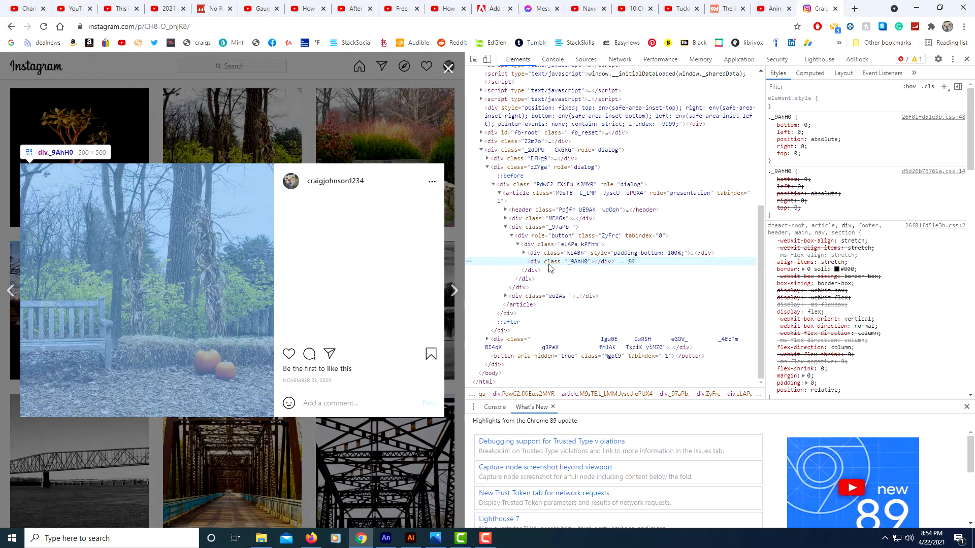
pyautogui.moveTo(521, 266)
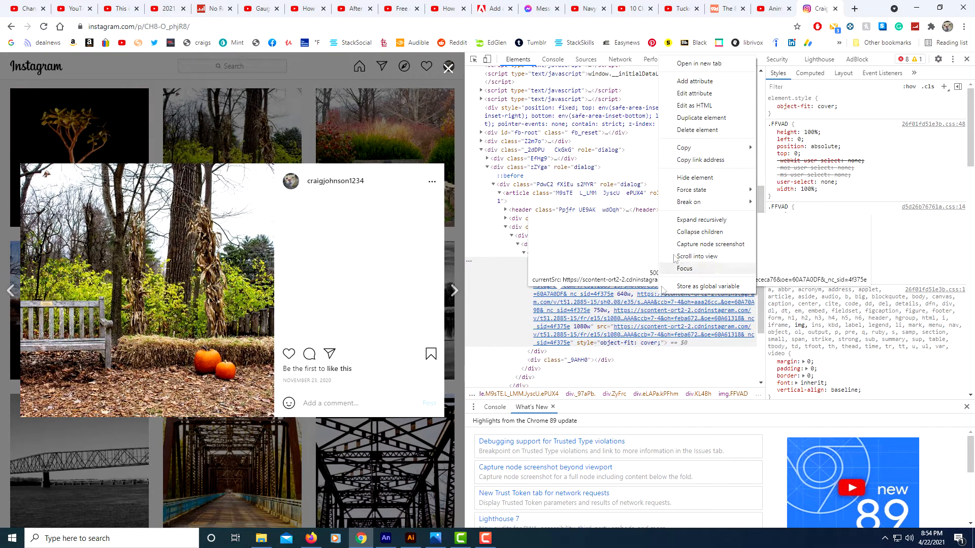
pyautogui.moveTo(694, 72)
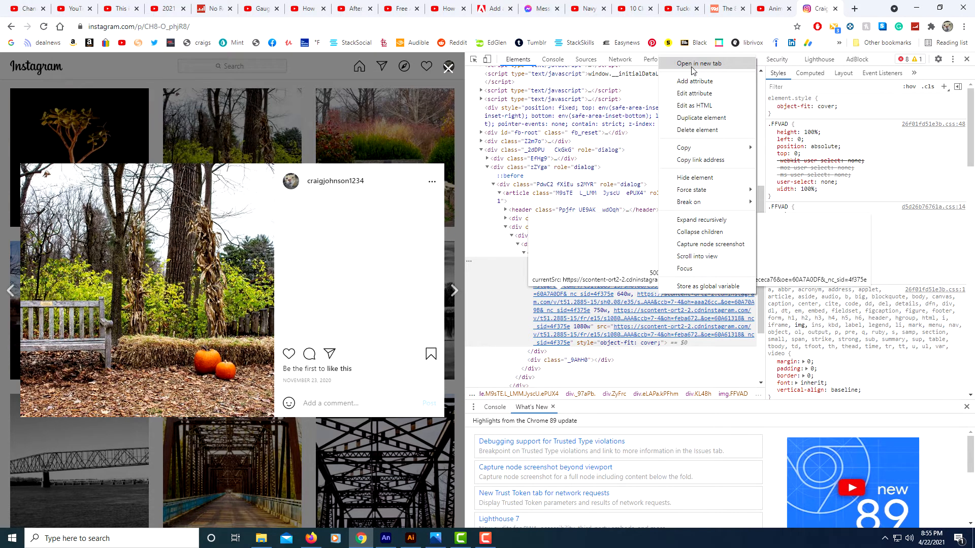
# Step: Open the photo's source in a new tab and save the image to the Desktop as a JPEG
pyautogui.click(696, 63)
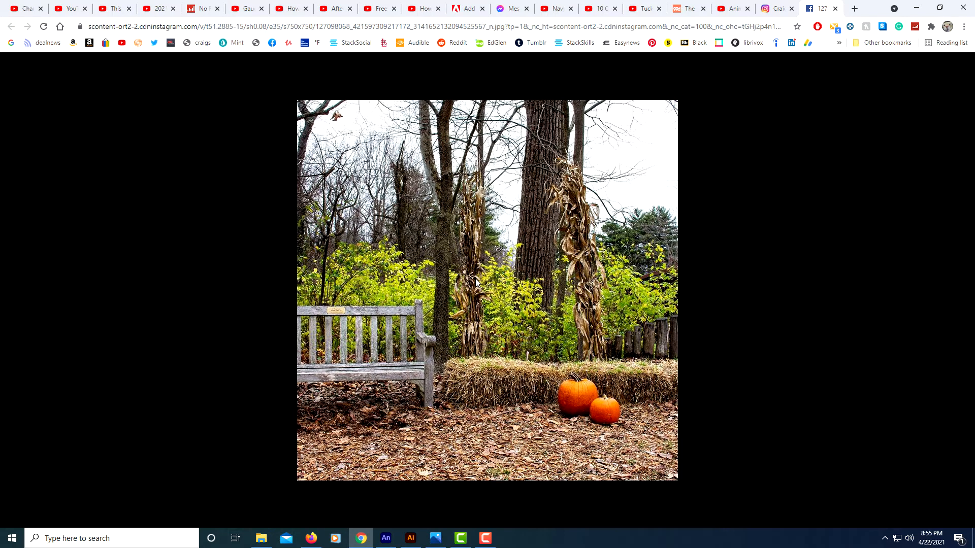
pyautogui.rightClick(477, 283)
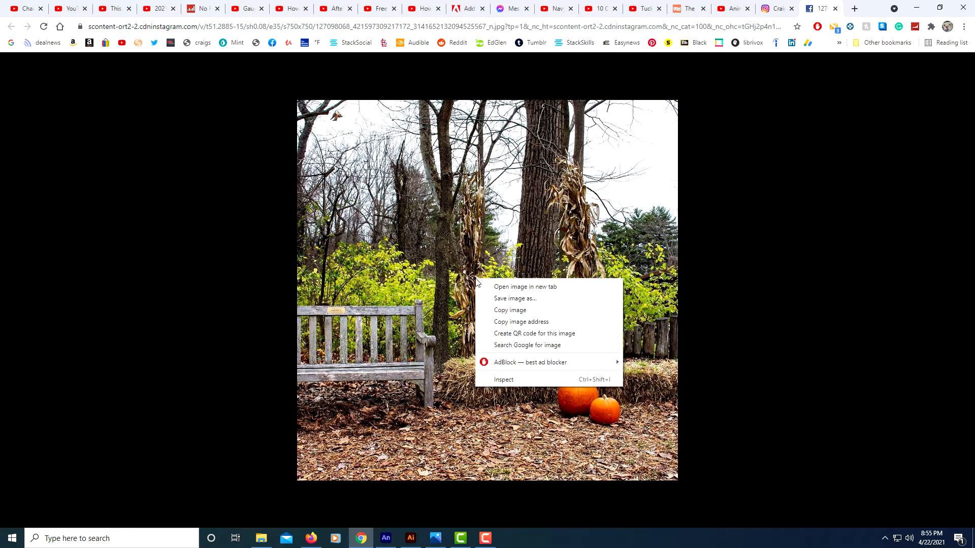
pyautogui.moveTo(513, 298)
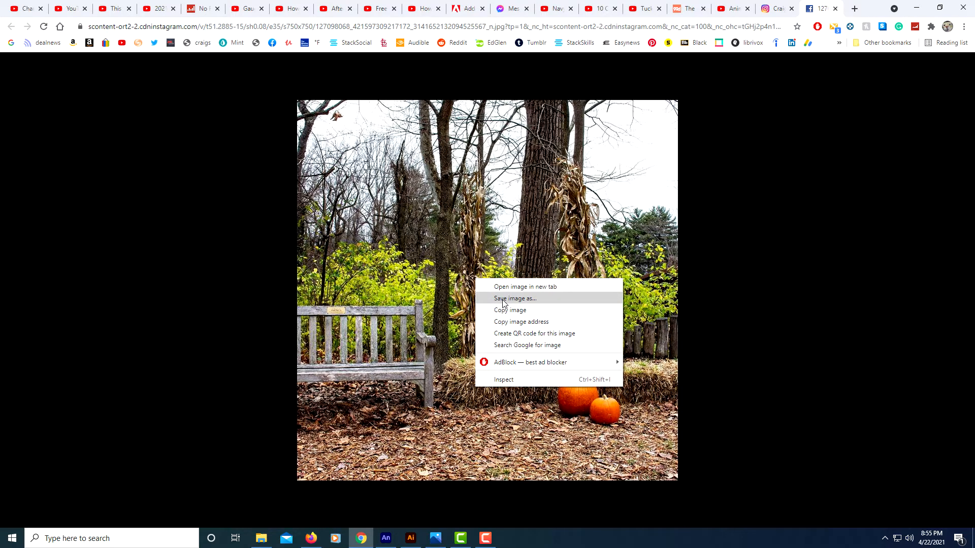
pyautogui.click(515, 298)
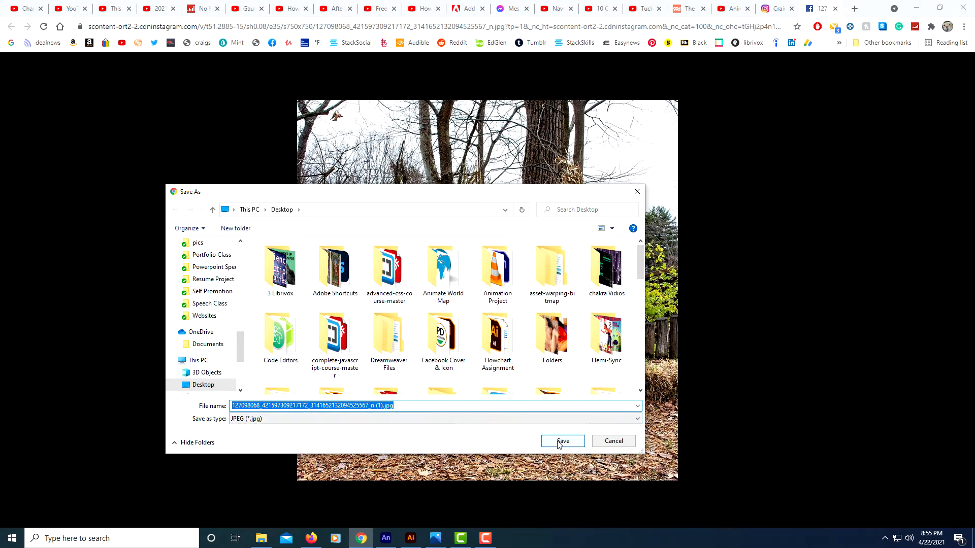
pyautogui.click(561, 441)
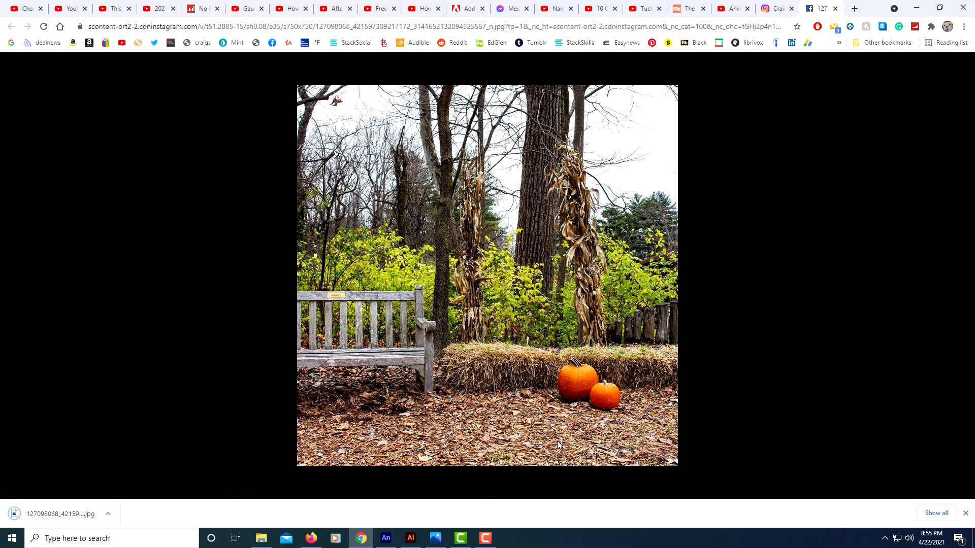
pyautogui.moveTo(49, 502)
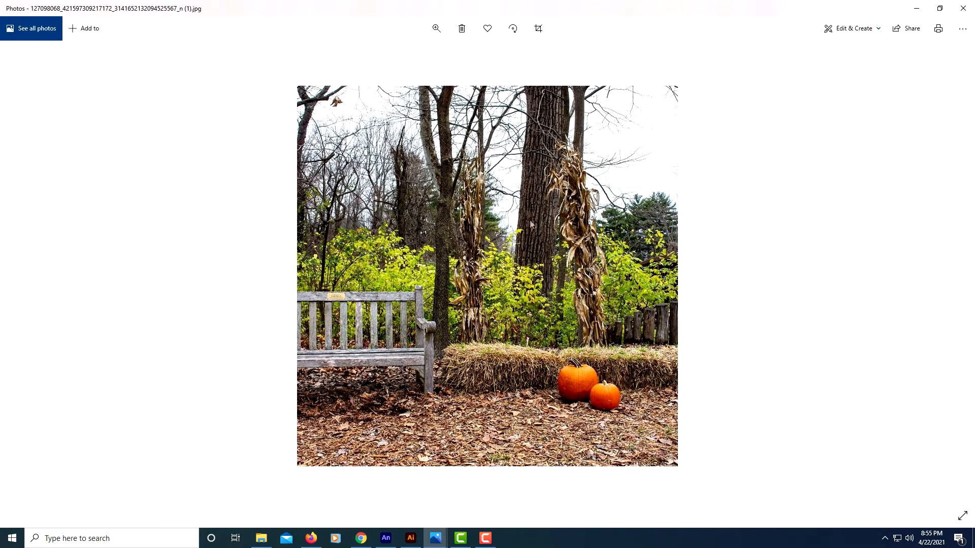
pyautogui.moveTo(487, 329)
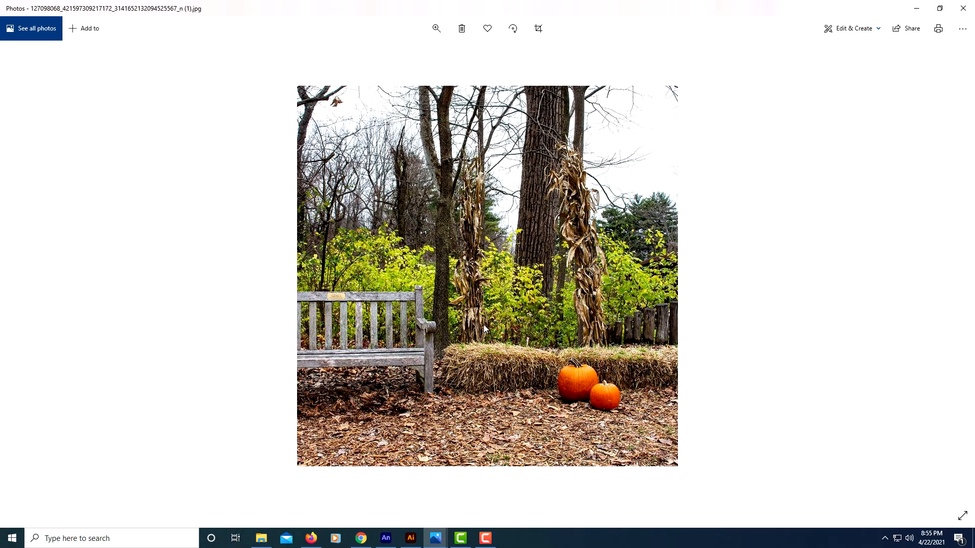